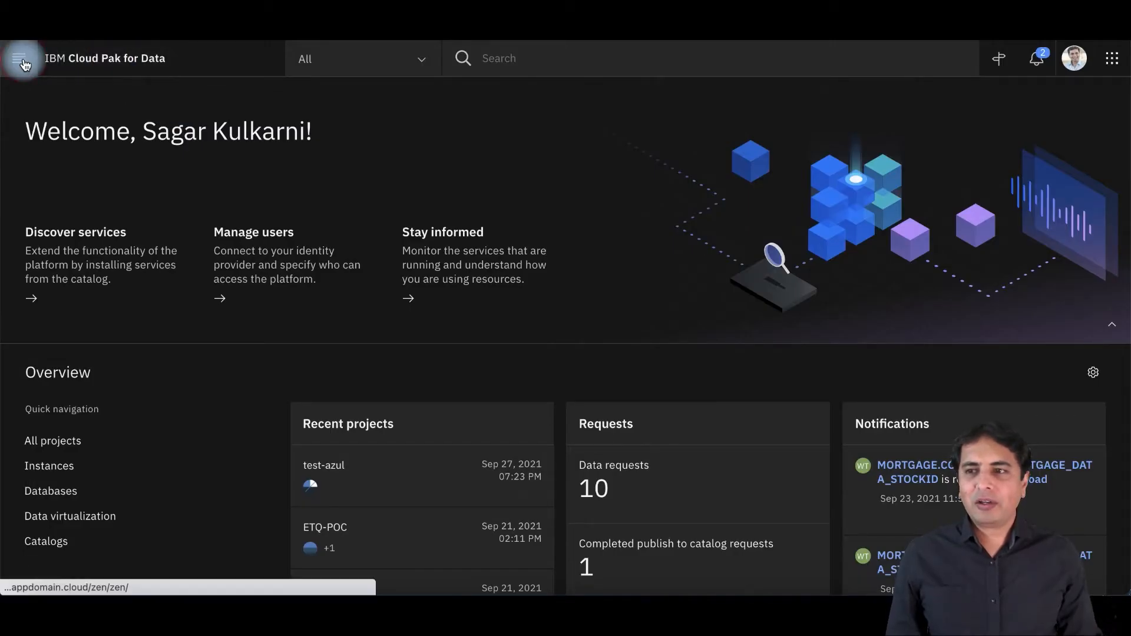
Open lineage for MORTGAGE_CUSTOMER from recently viewed information assets
click(19, 59)
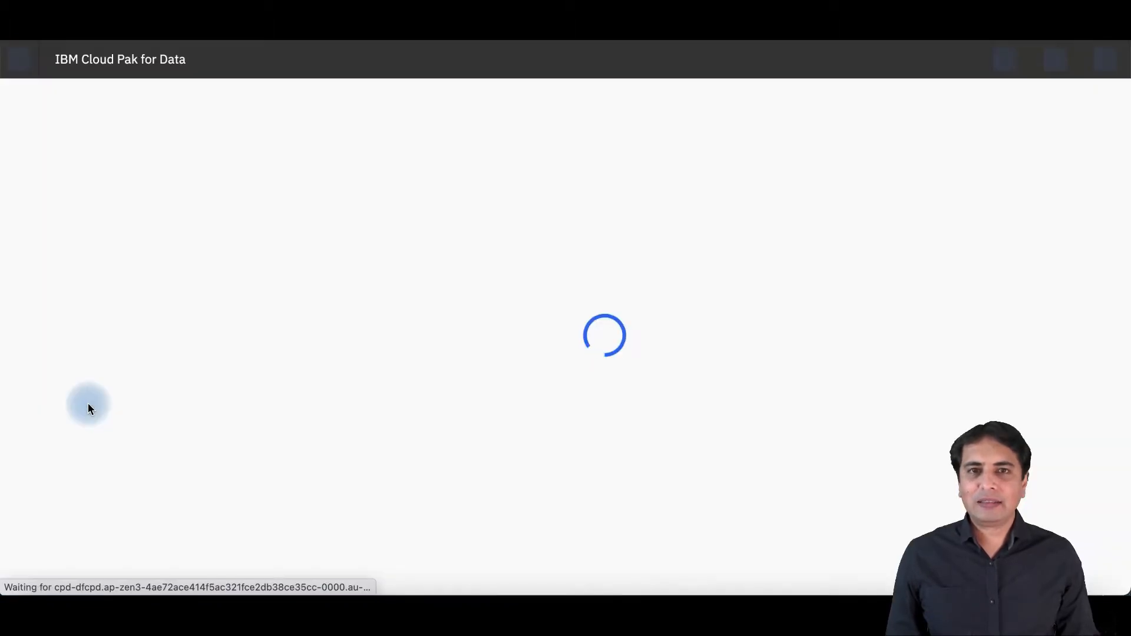
mouse_move(92, 398)
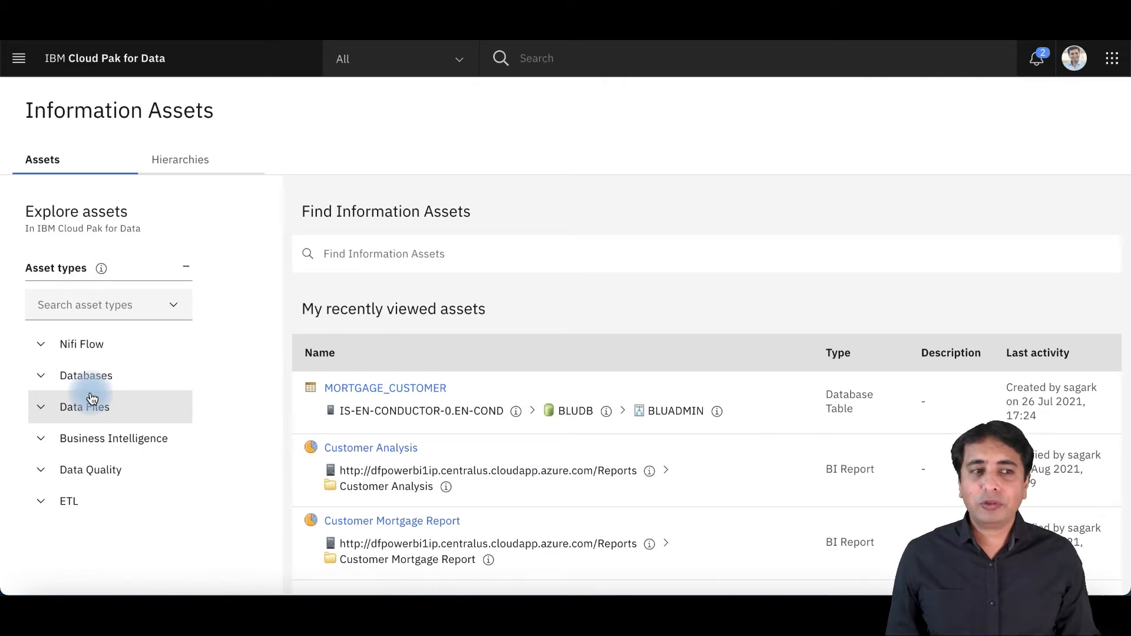
click(385, 388)
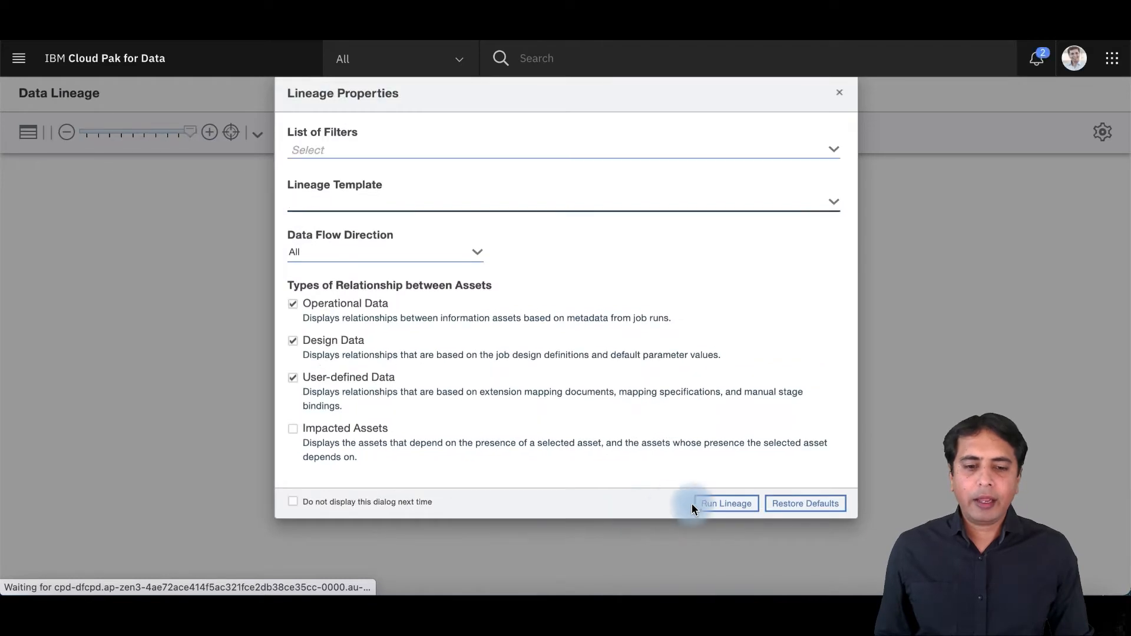
Run lineage for MORTGAGE_CUSTOMER, hide the inventory panel and enlarge the graph
click(726, 504)
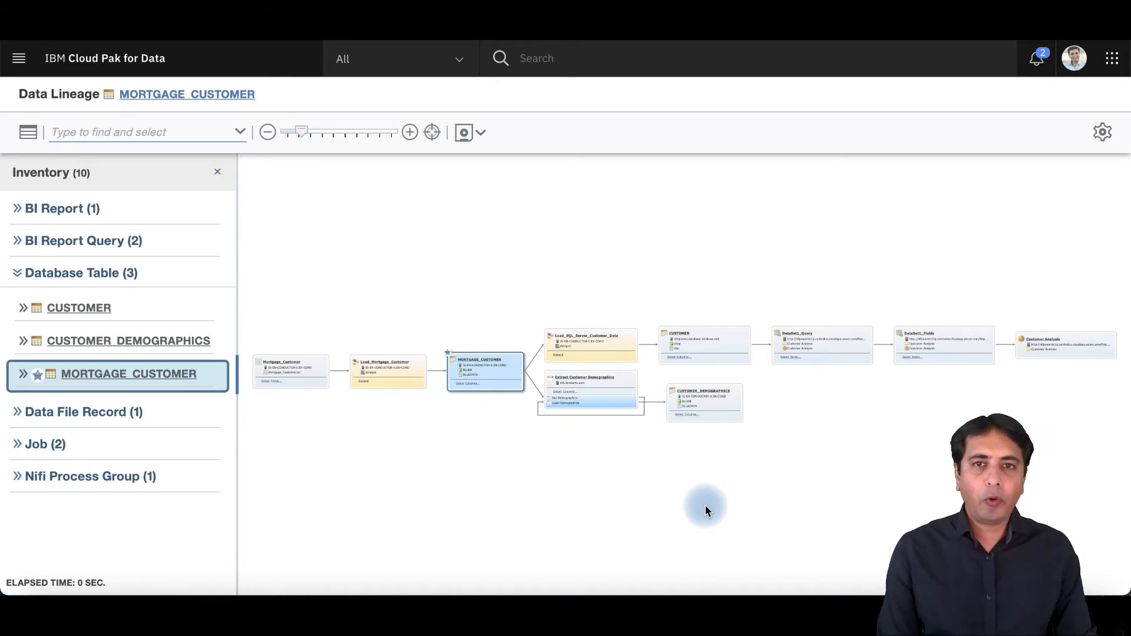
mouse_move(228, 164)
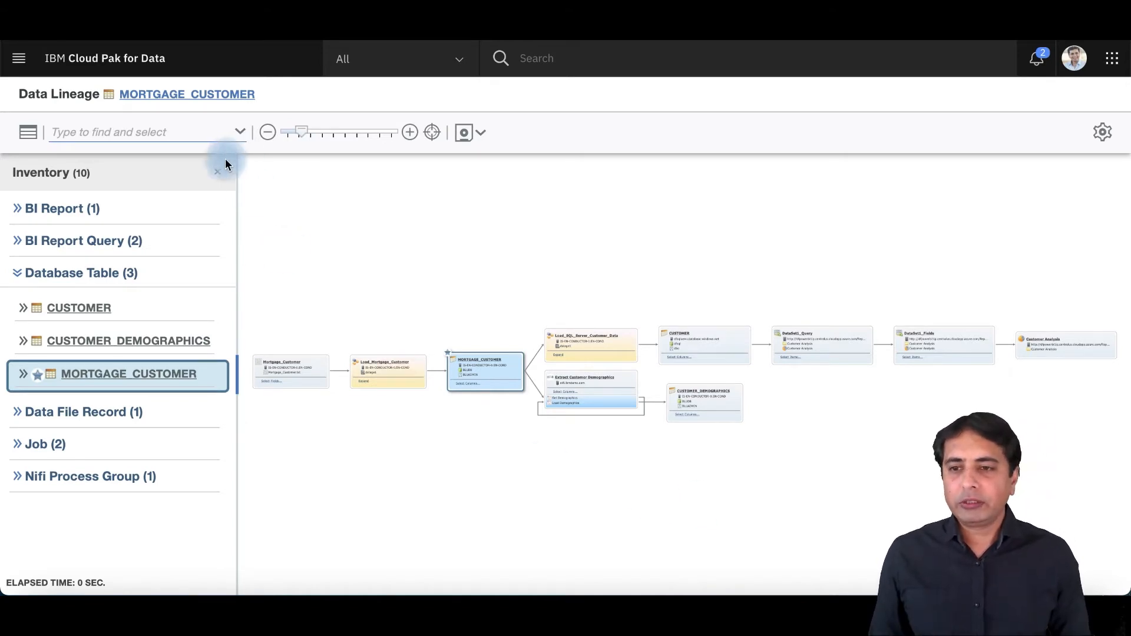
click(216, 172)
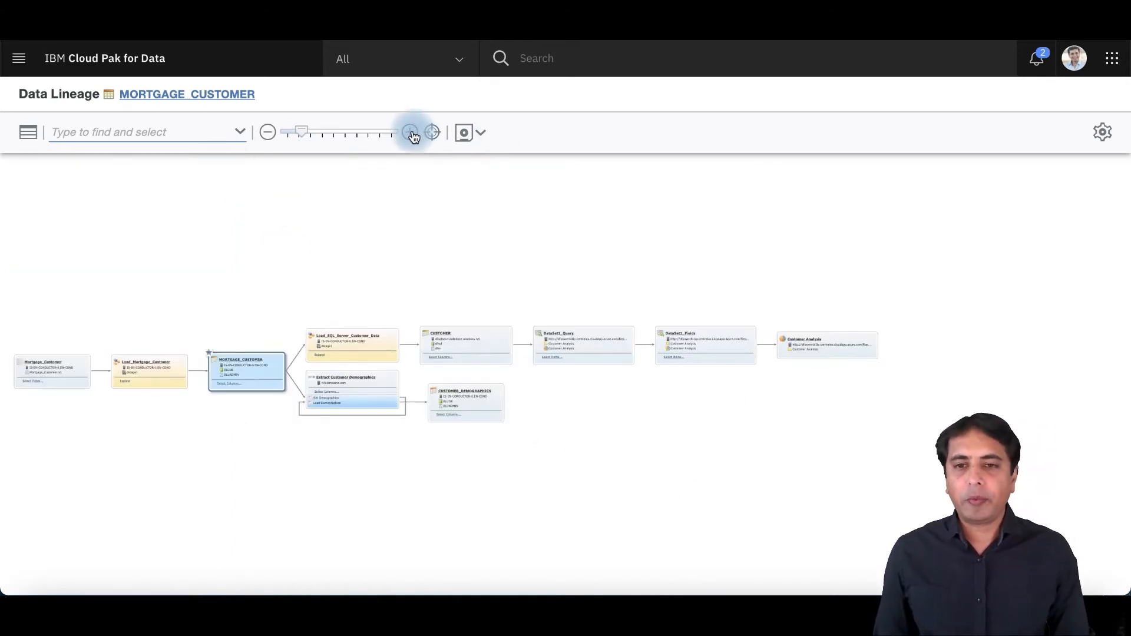
click(409, 132)
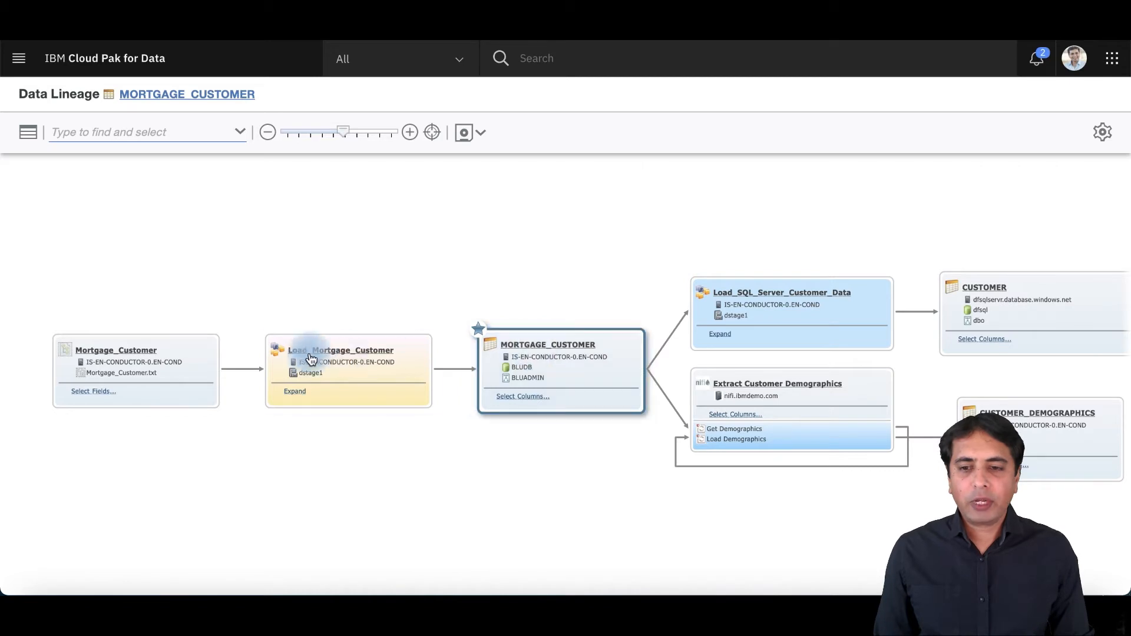
Inspect the Load_Mortgage_Customer job details, then select the DataSet1_Fields node
click(340, 350)
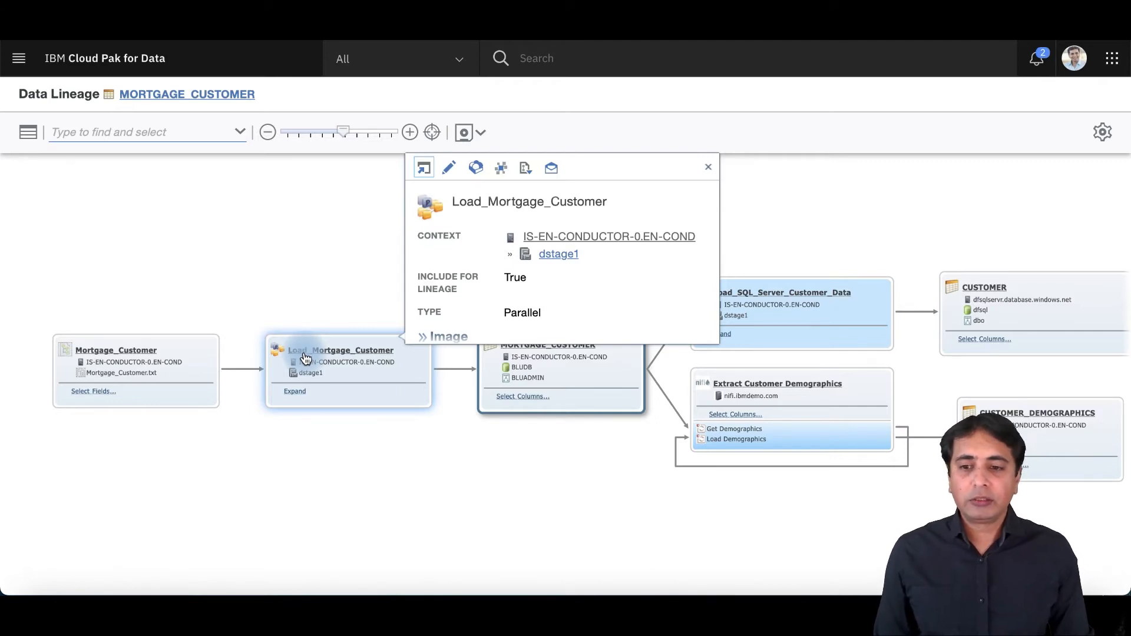
click(115, 350)
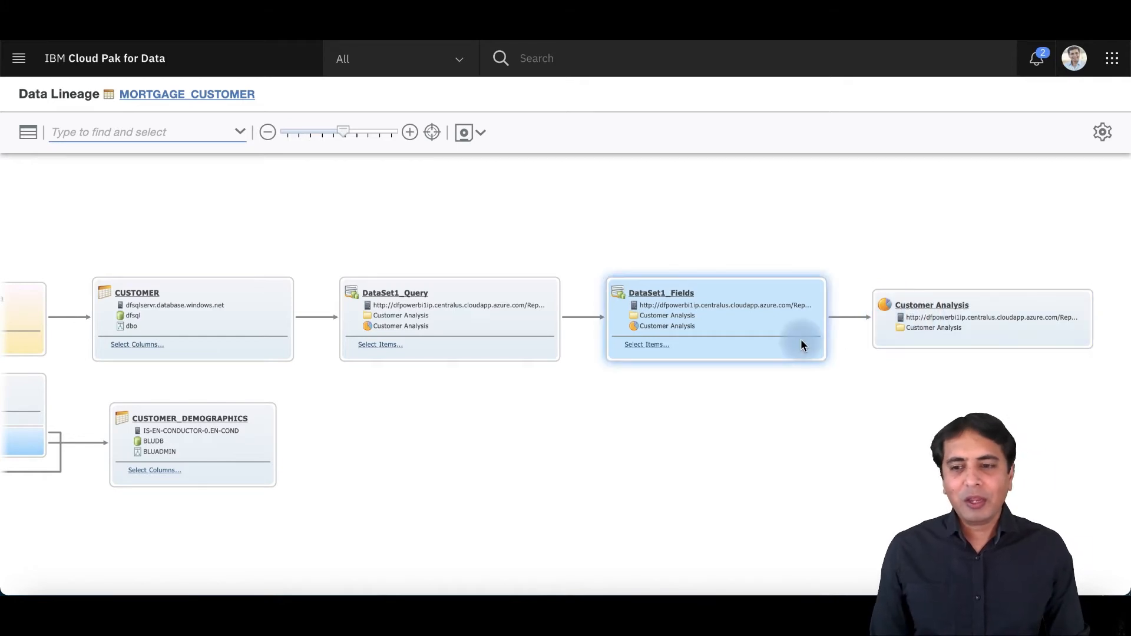
click(359, 337)
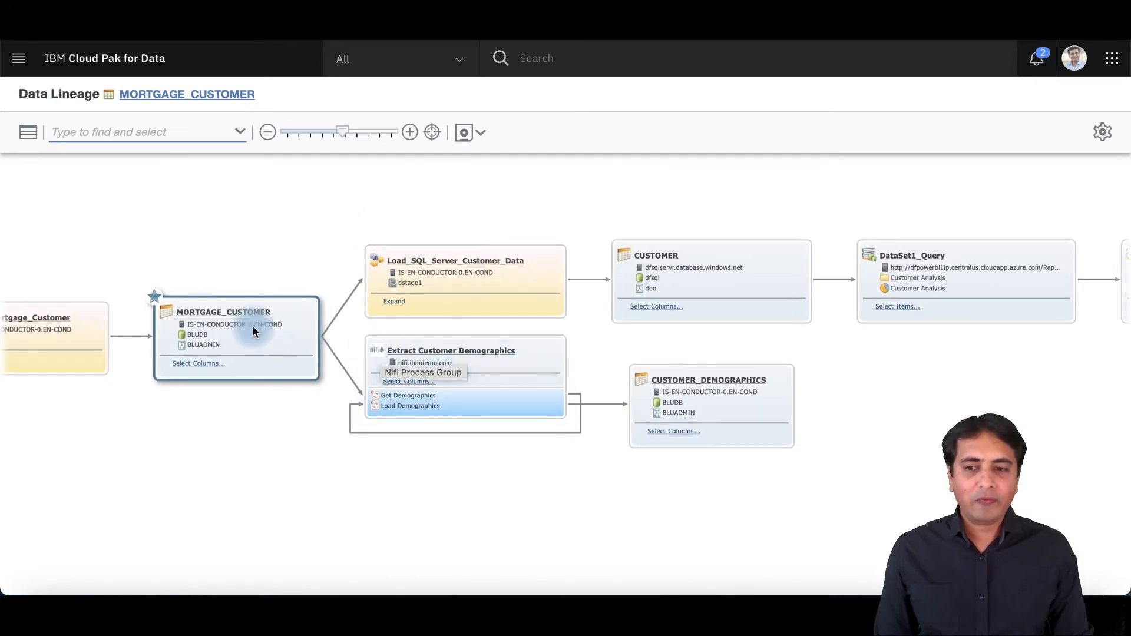
click(223, 312)
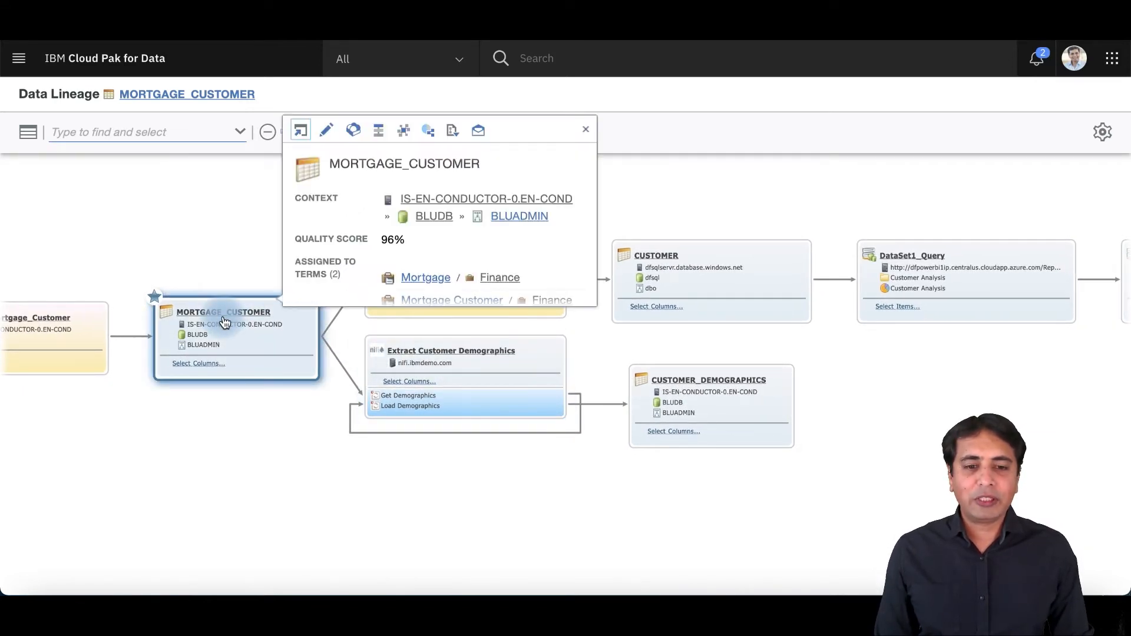
click(586, 130)
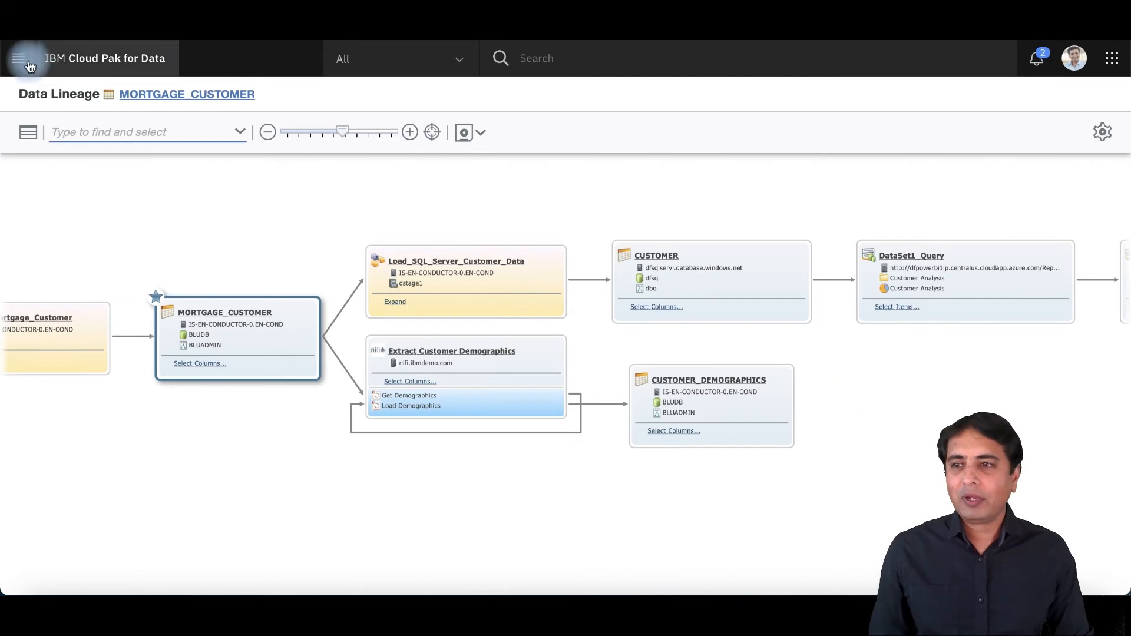
Navigate through the main menu to Catalogs > Metadata import
click(22, 58)
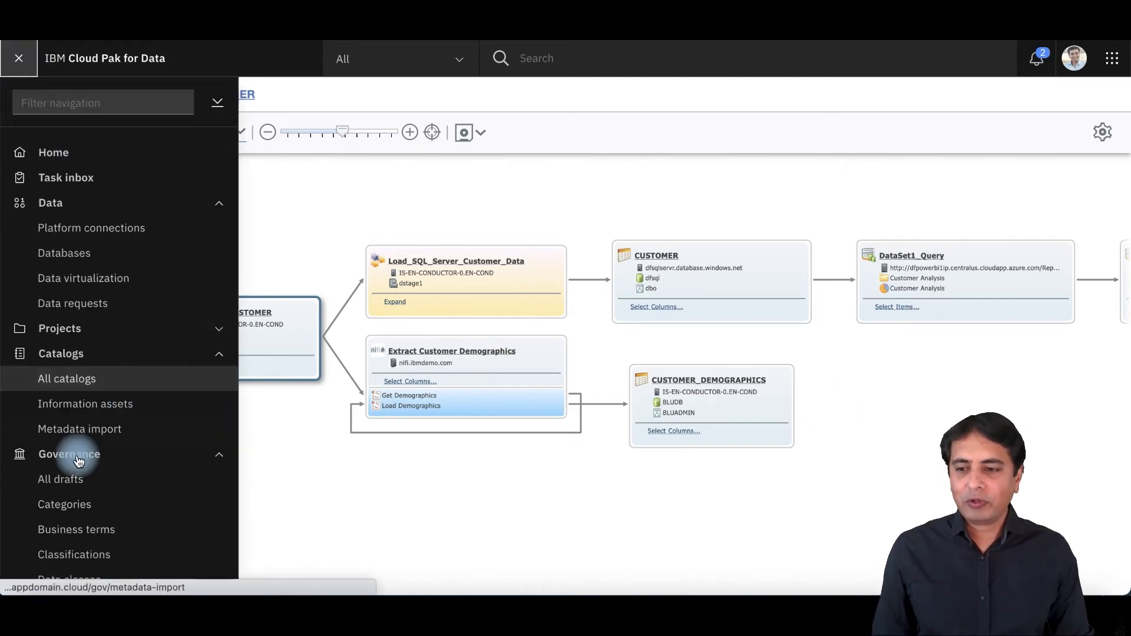
click(19, 58)
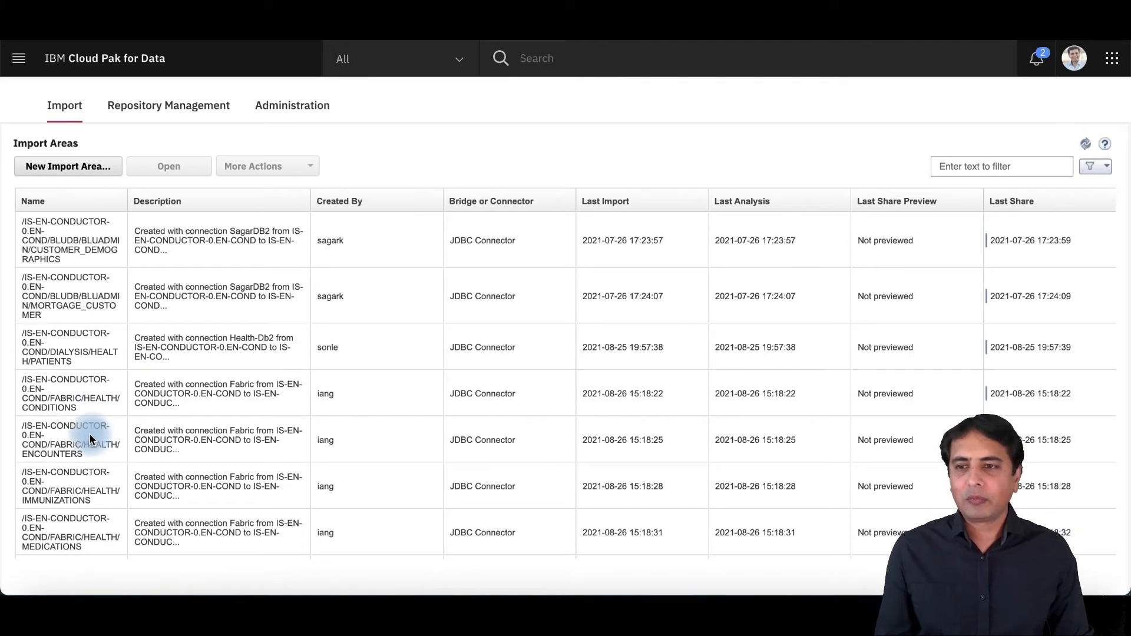
Start a new import area on the Windows server using the Power BI Report Server bridge
click(68, 166)
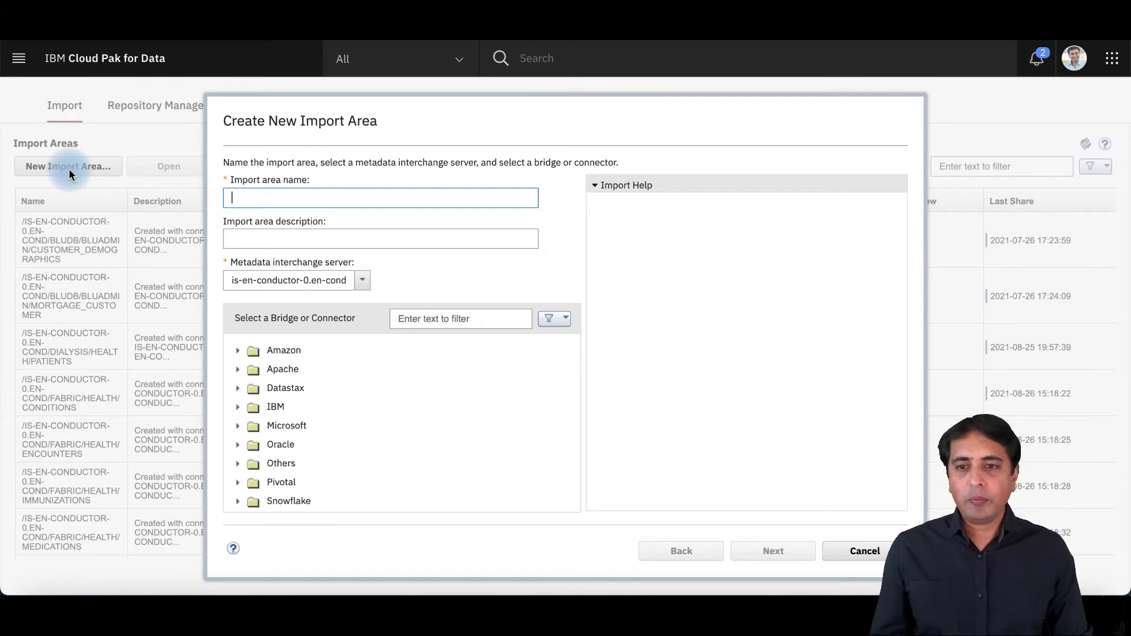
mouse_move(332, 365)
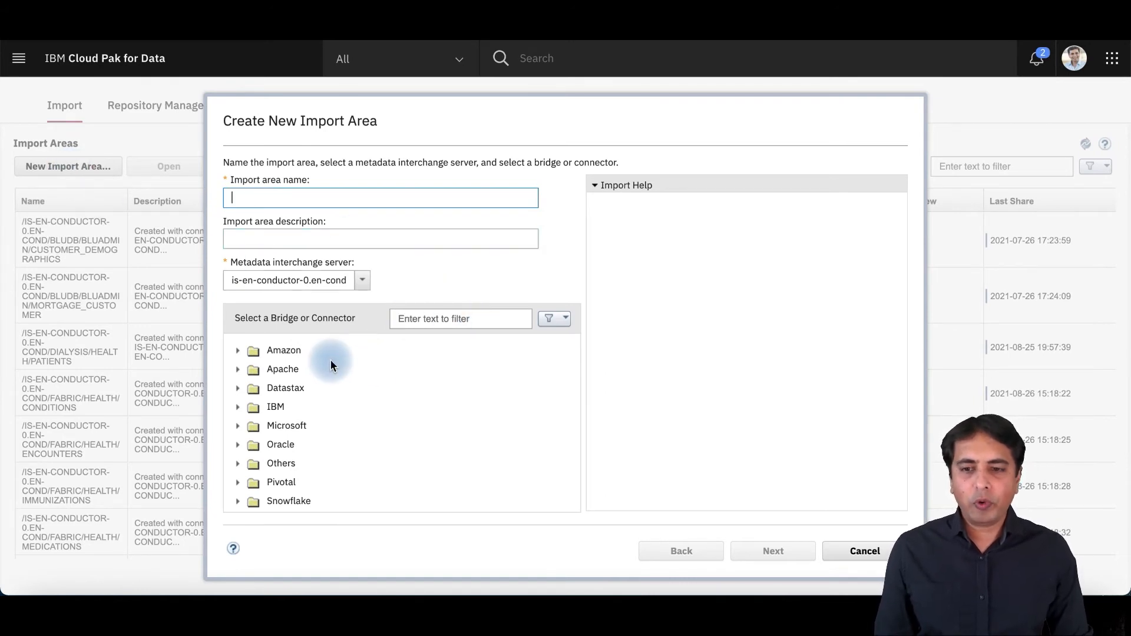
mouse_move(401, 354)
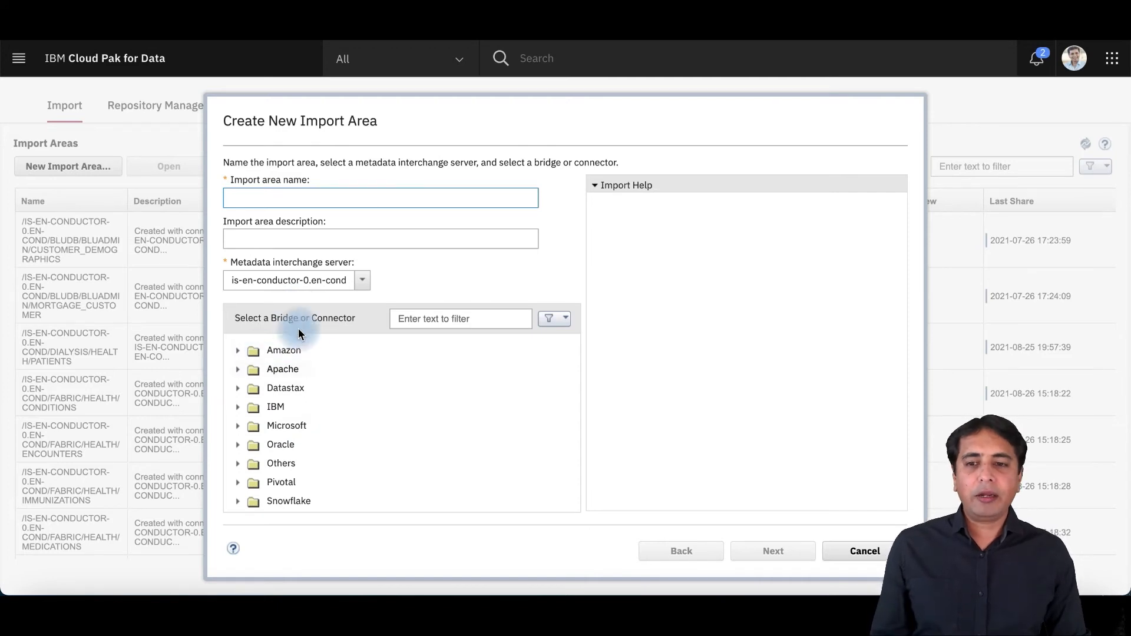
click(362, 280)
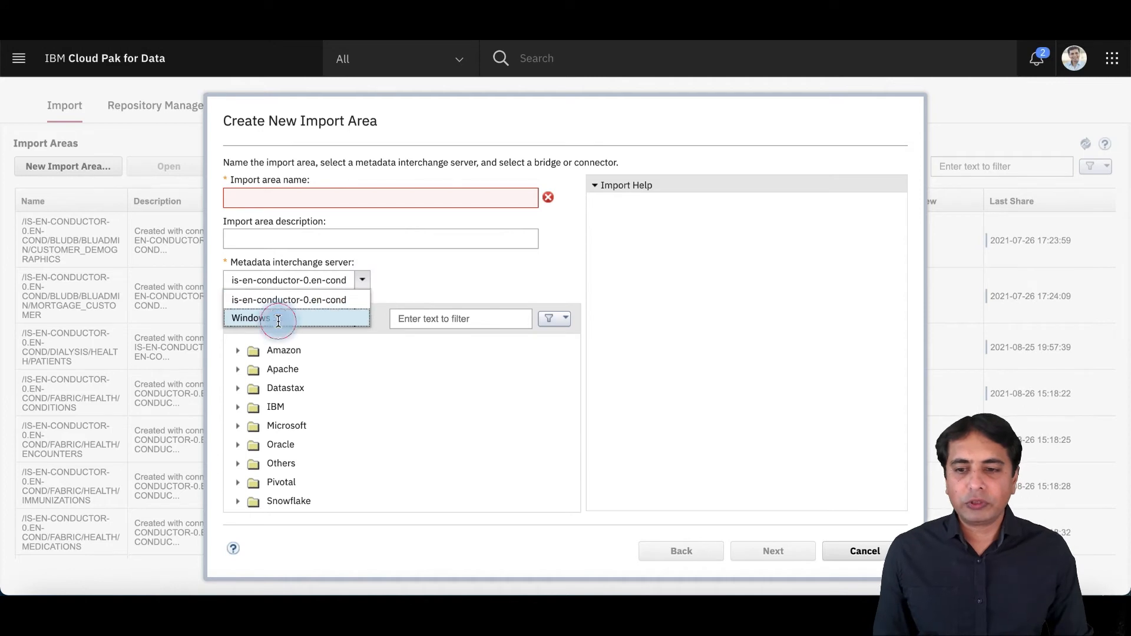
click(250, 318)
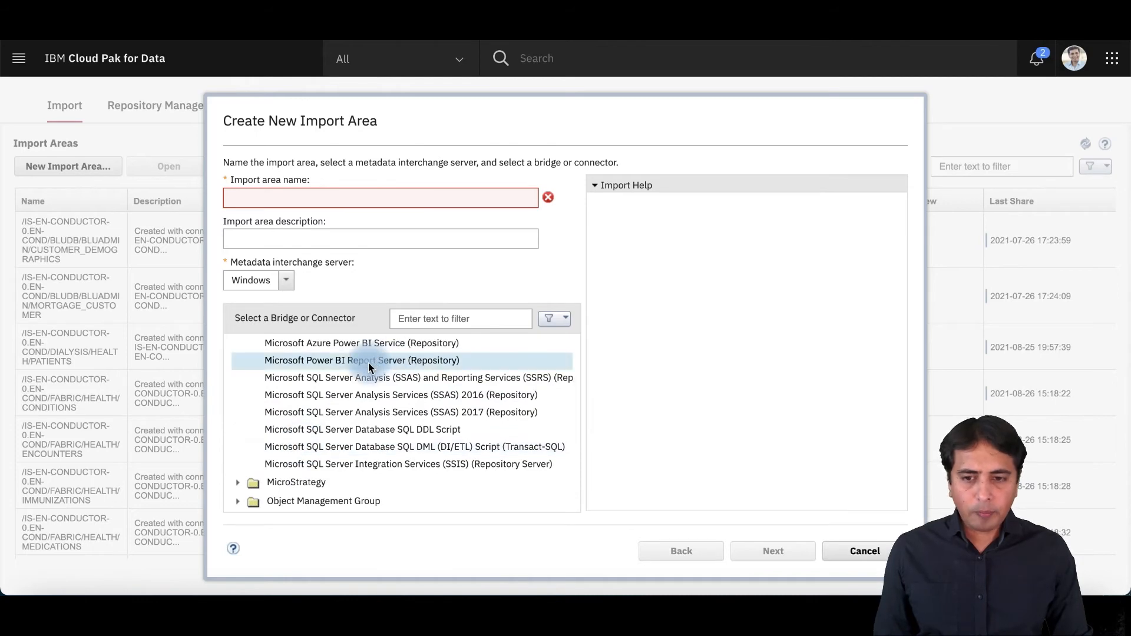
click(363, 361)
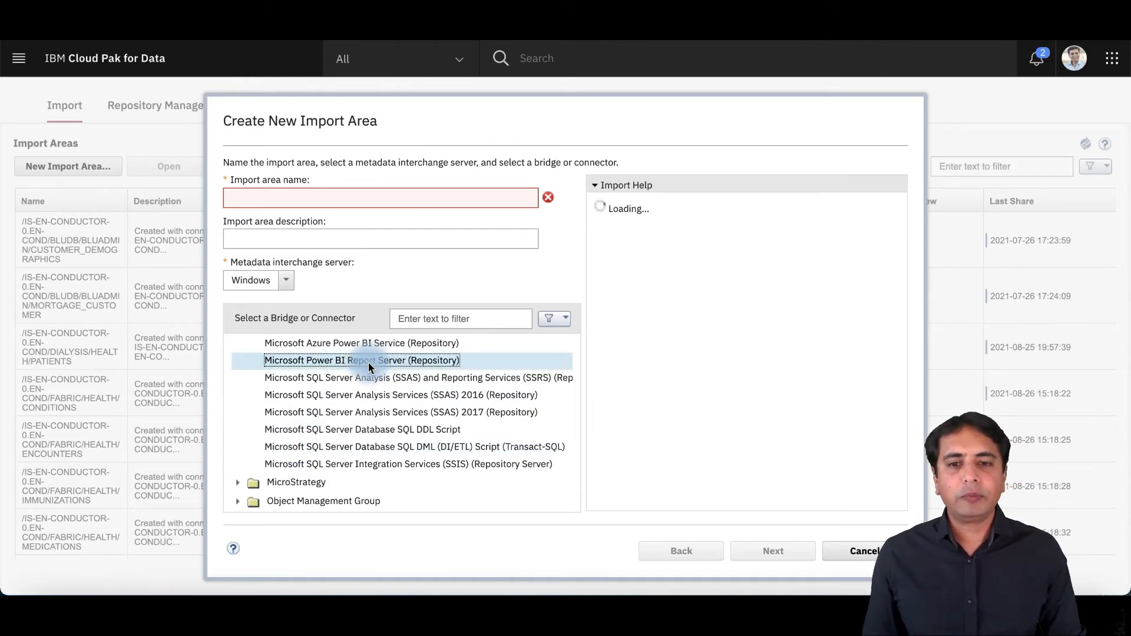
click(362, 361)
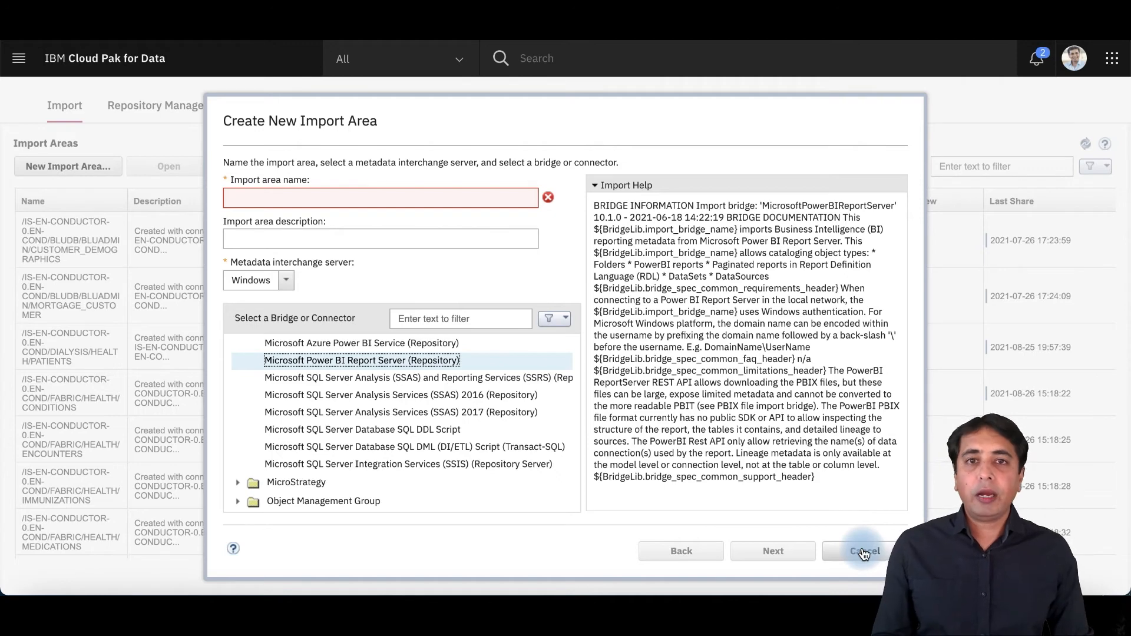
Cancel the new import area and view the PowerBI shared import's resulting assets
click(865, 551)
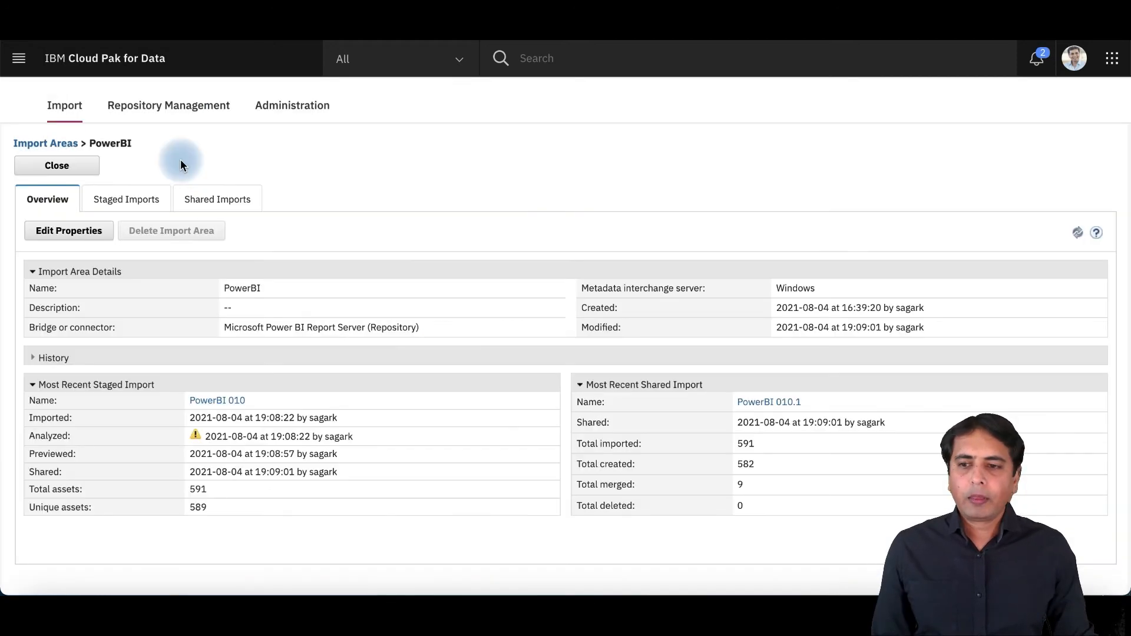
click(216, 199)
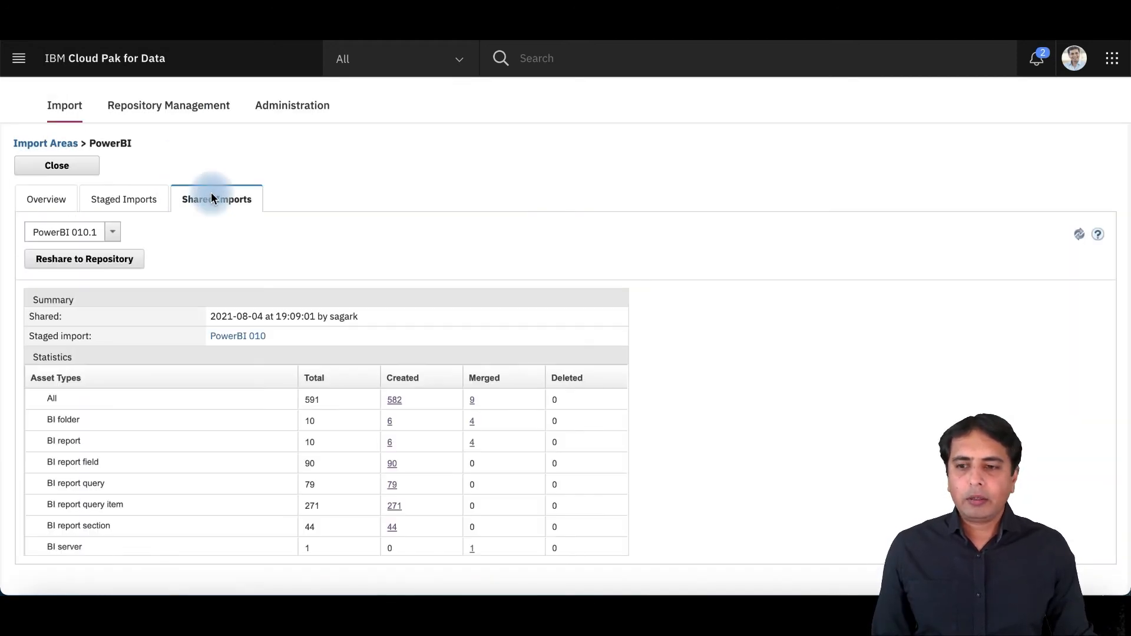
click(312, 421)
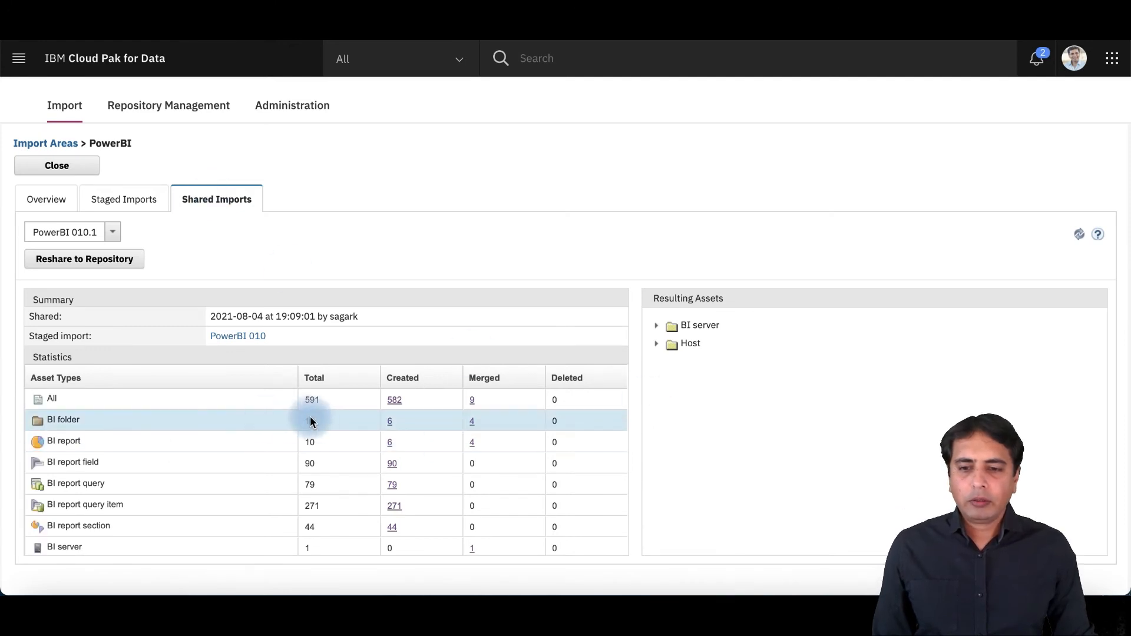
mouse_move(71, 532)
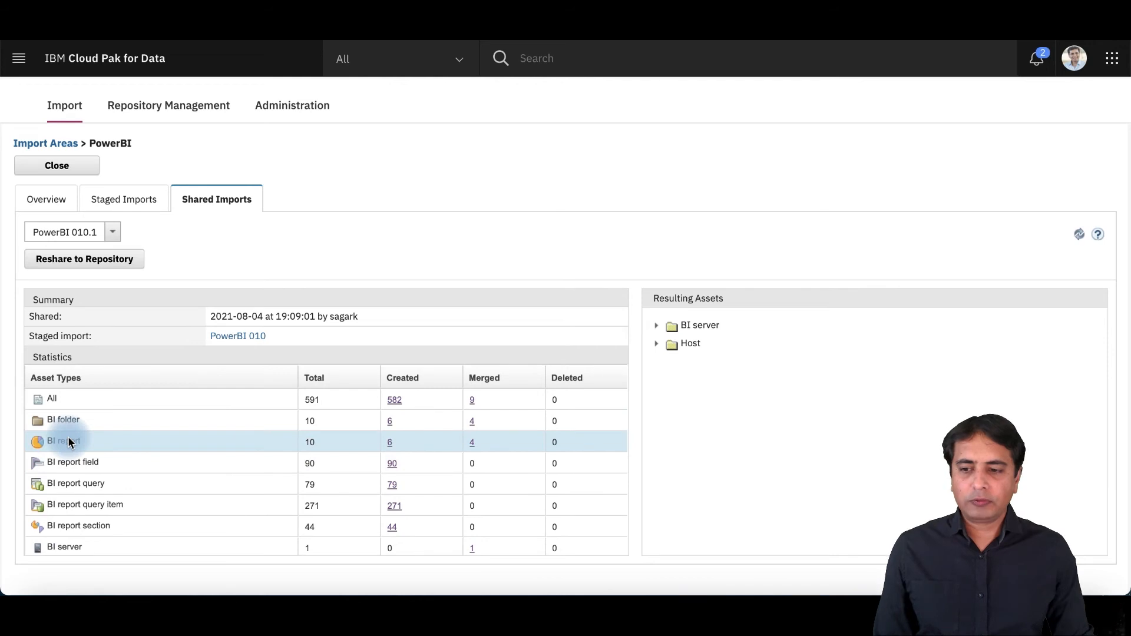
mouse_move(187, 539)
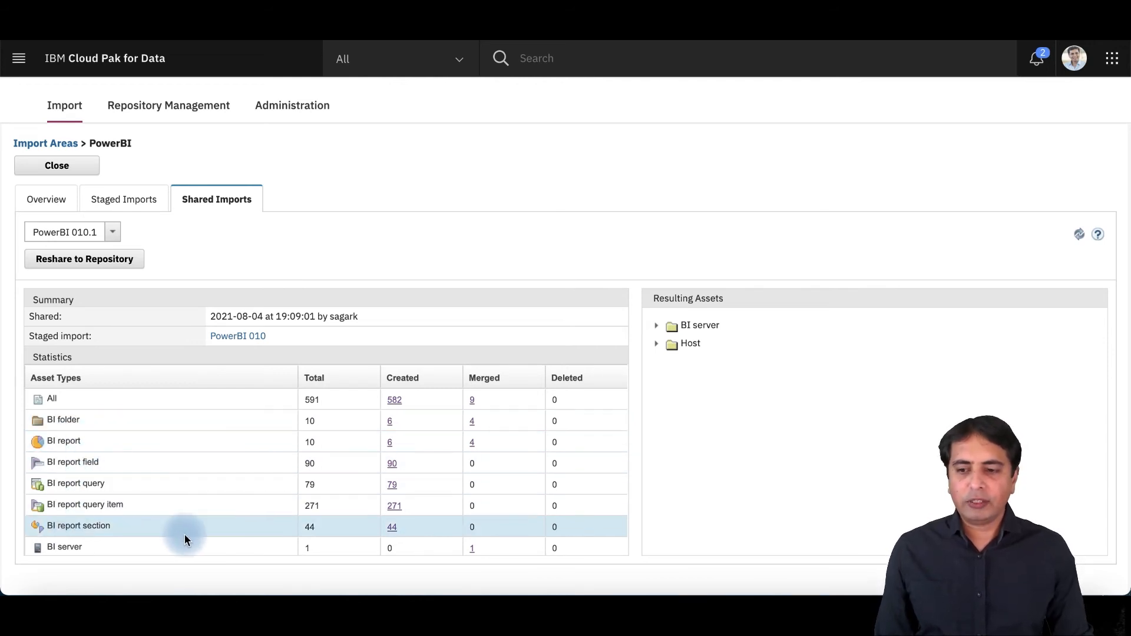
Expand the BI server reports and Host databases among the resulting assets
click(656, 326)
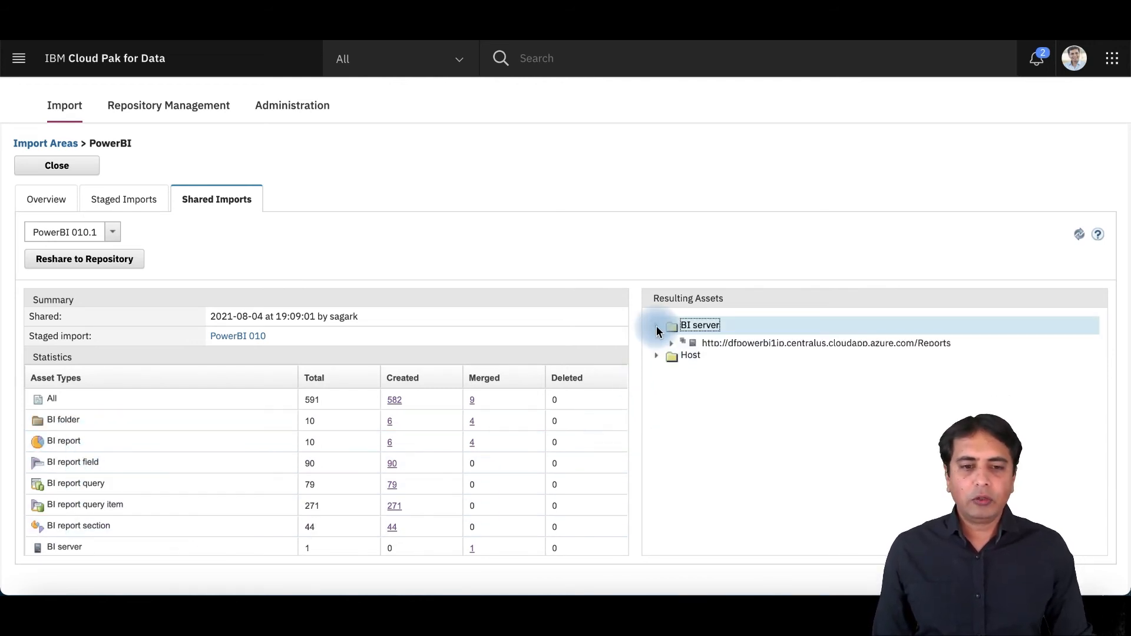
click(656, 325)
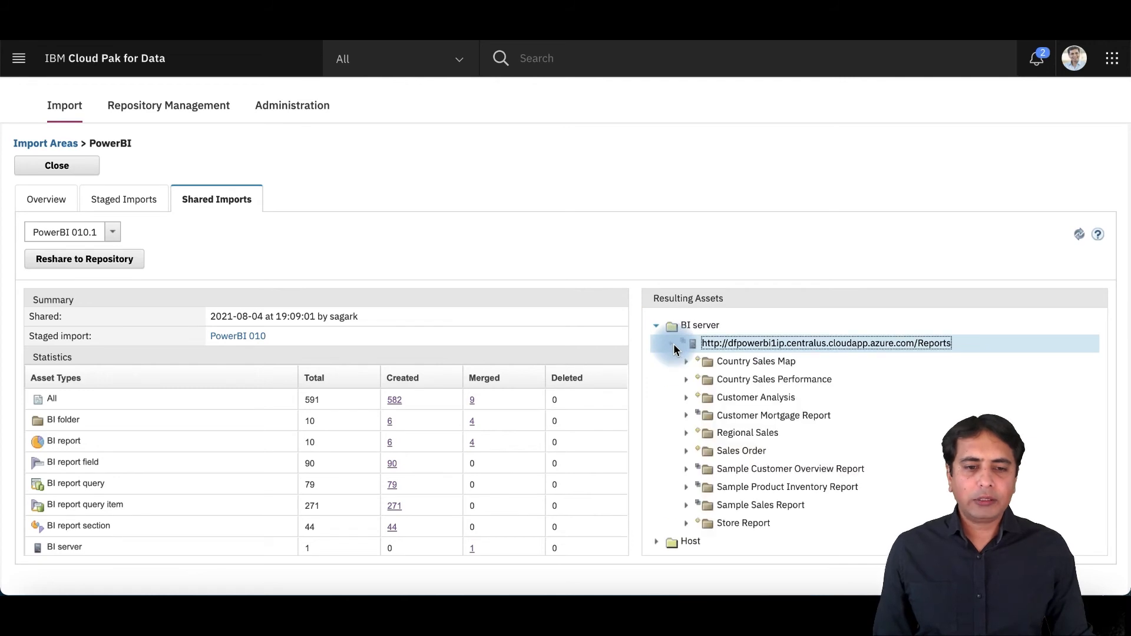
click(741, 451)
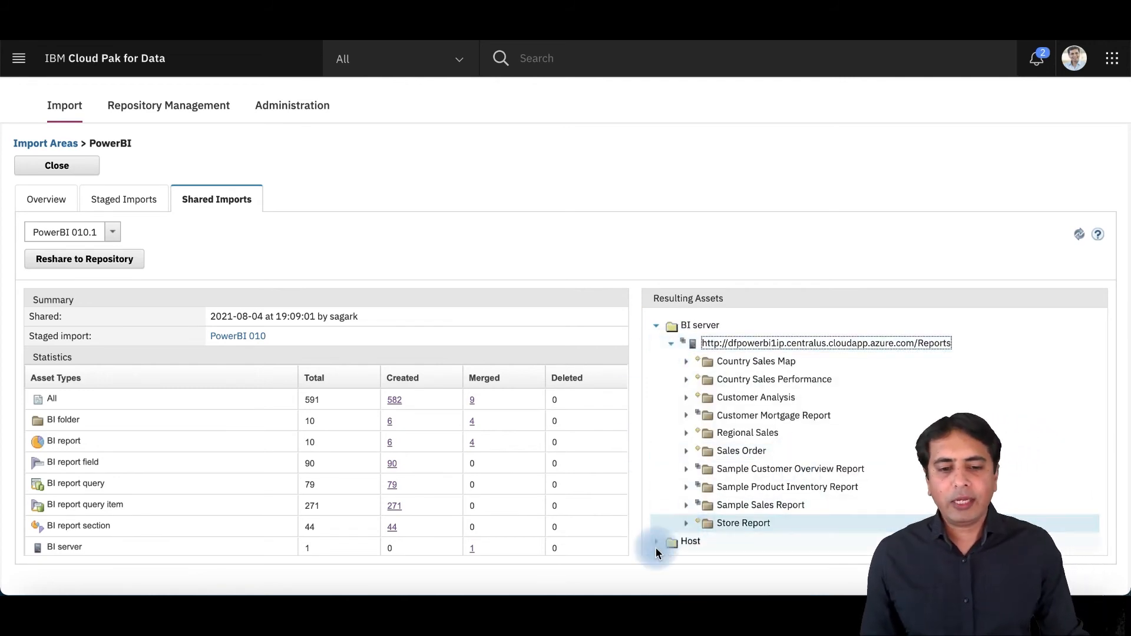
click(657, 541)
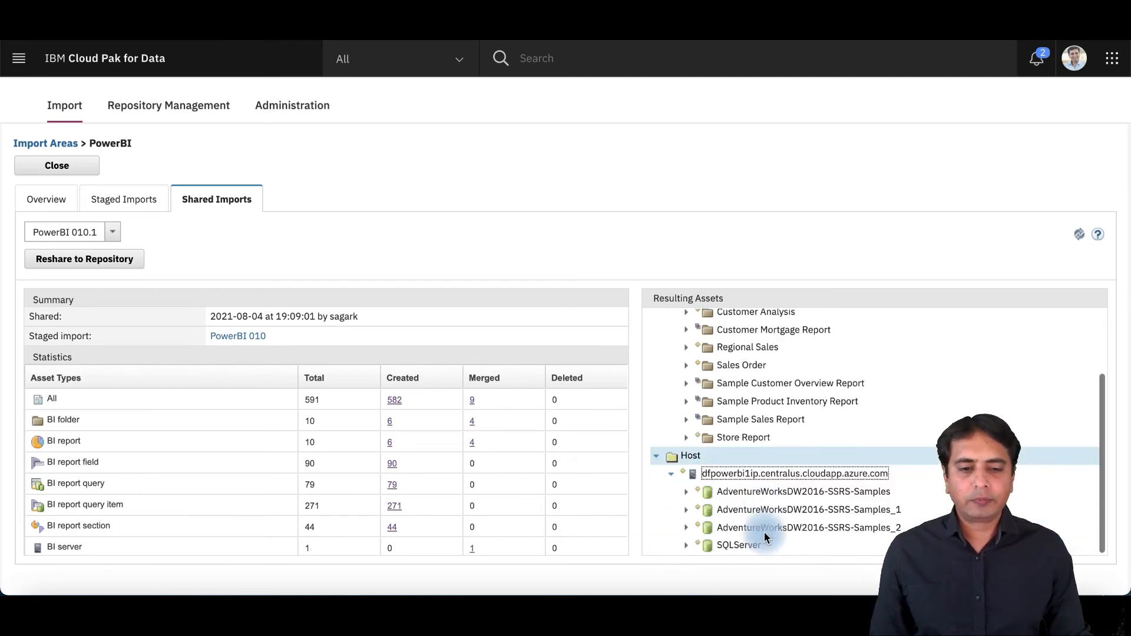
click(738, 545)
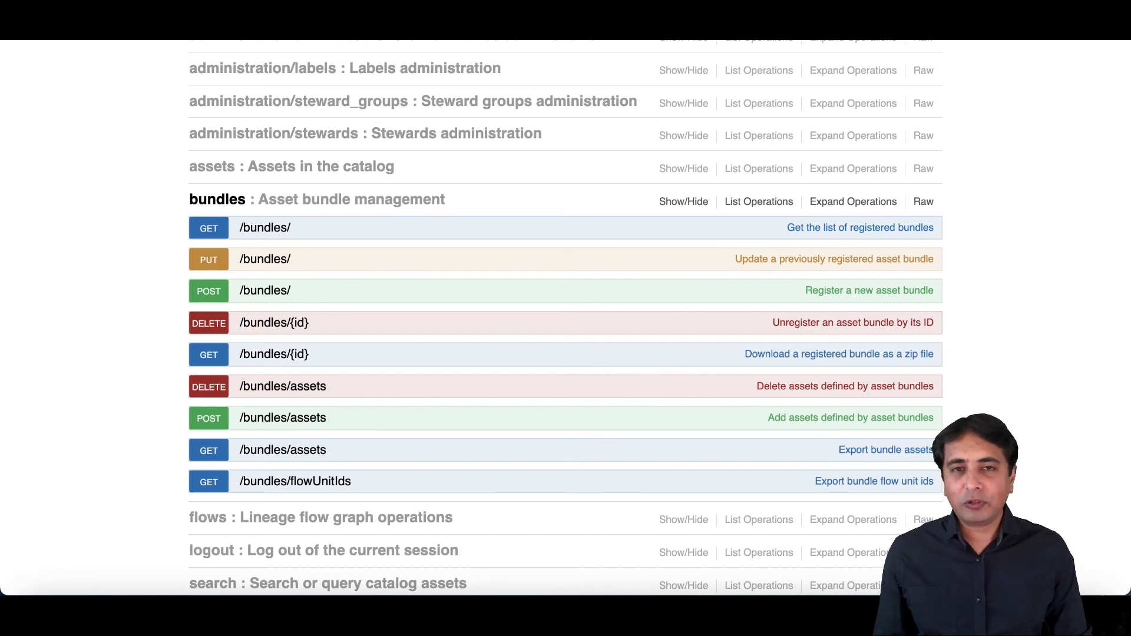
mouse_move(314, 412)
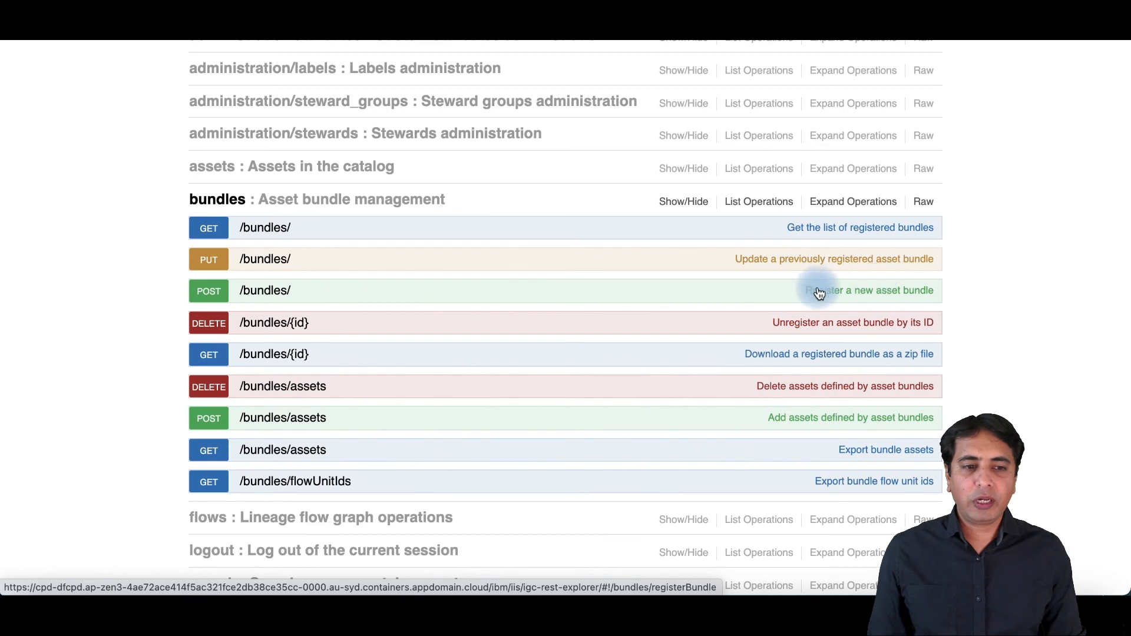
mouse_move(939, 311)
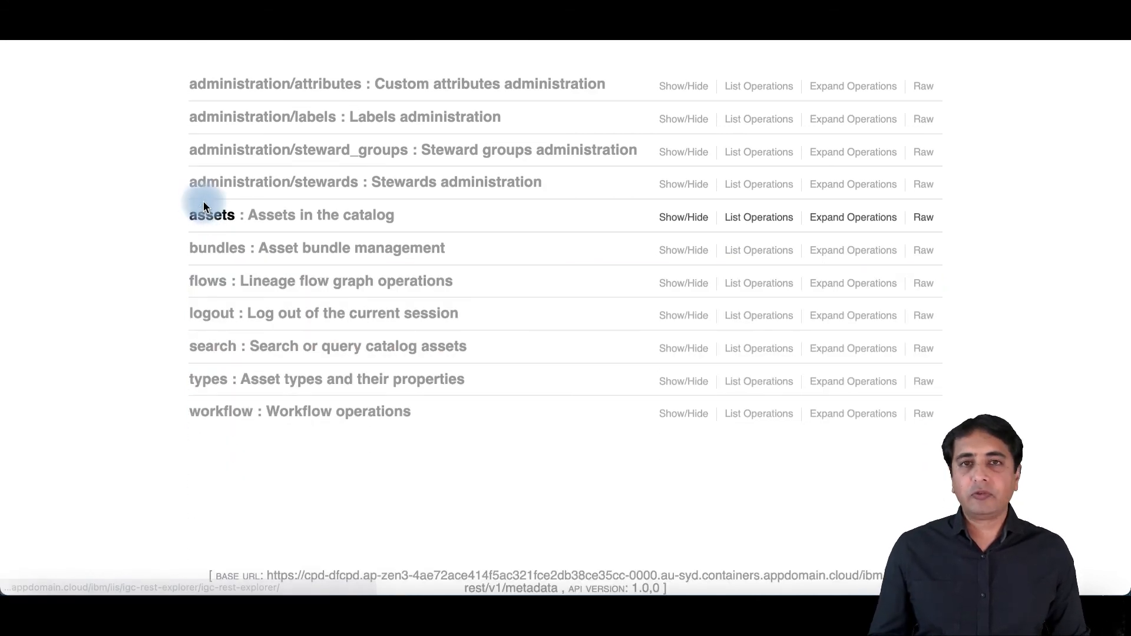
Expand the flows section to list lineage flow graph operations
click(207, 281)
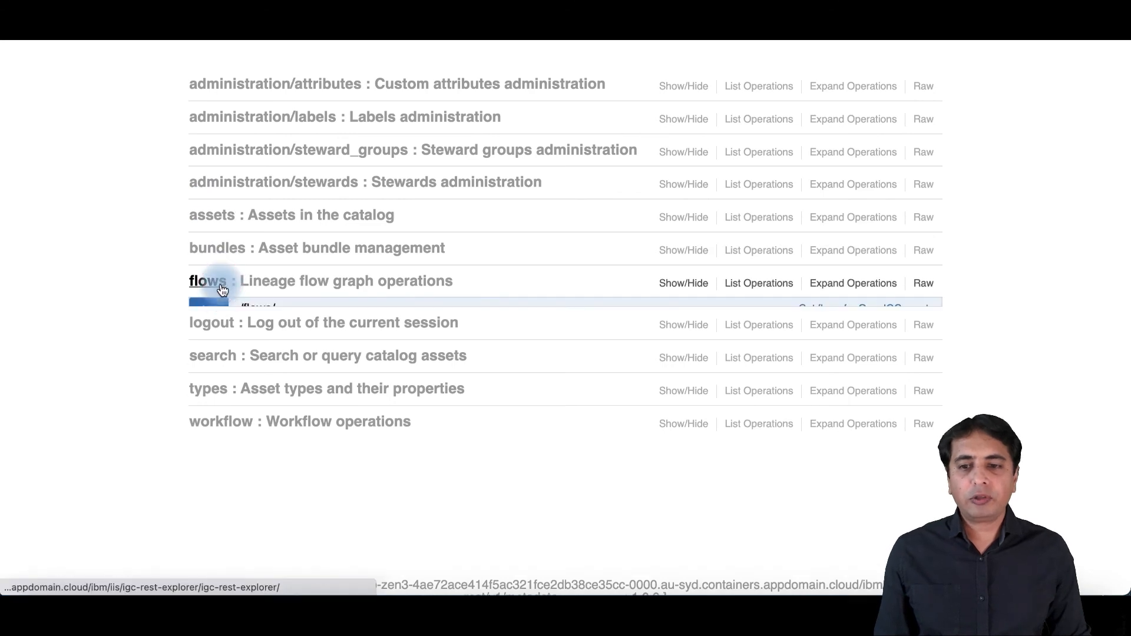
click(206, 281)
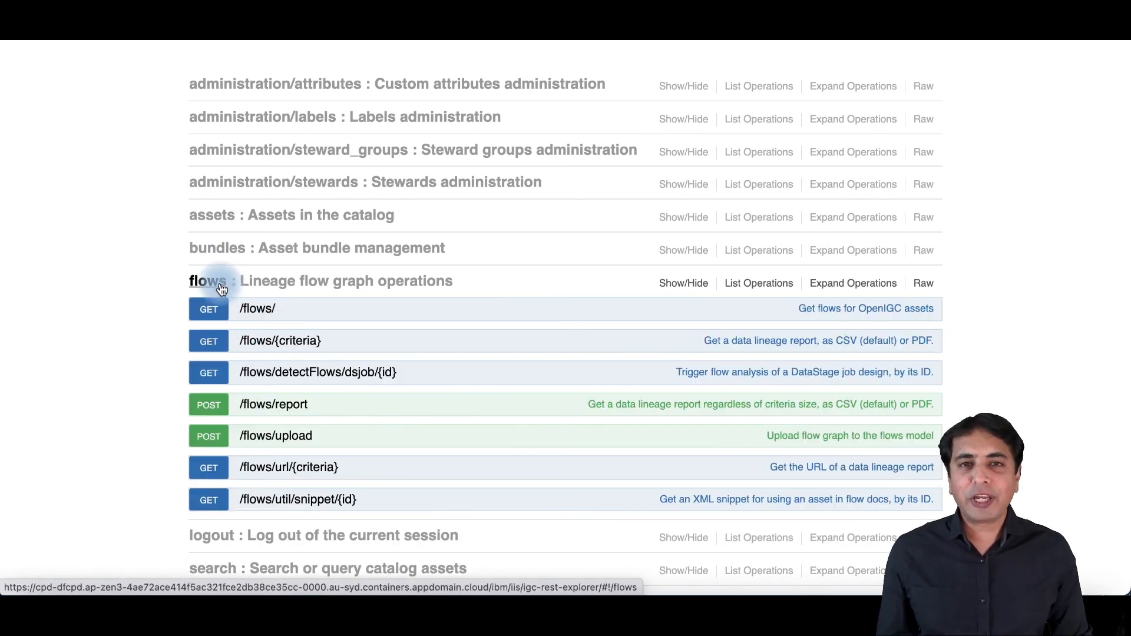